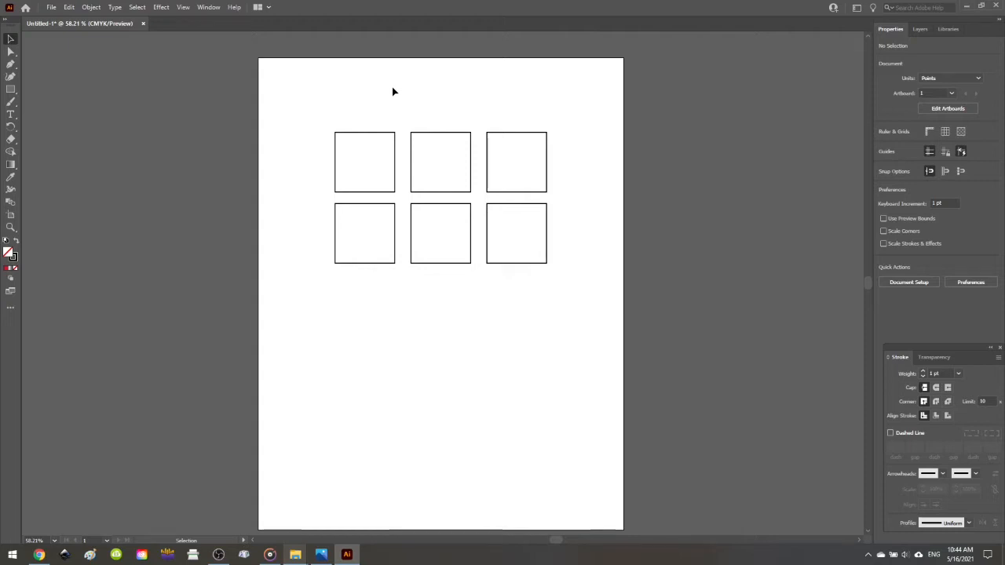
{"action": "mouse_move", "coordinate": [440, 135]}
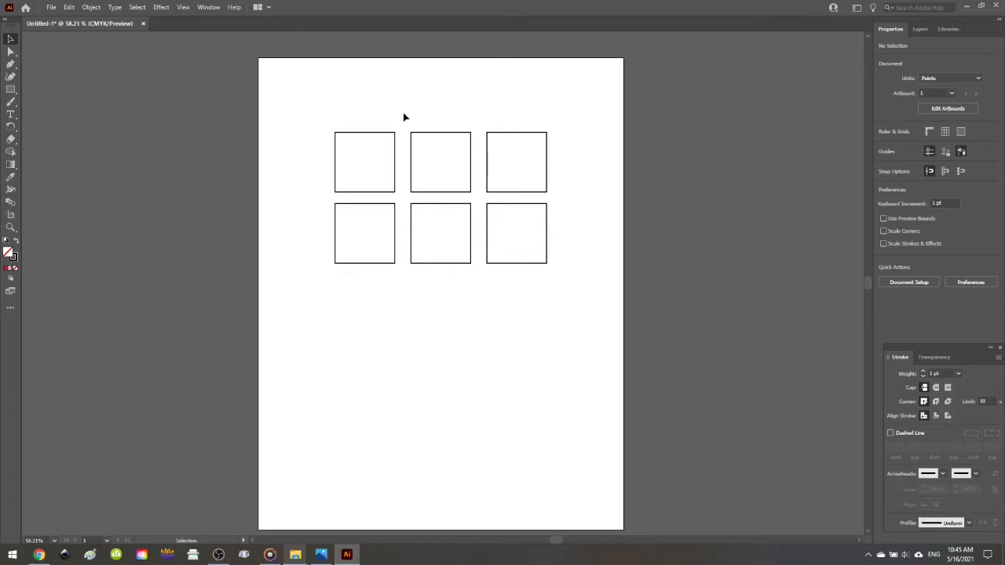
{"action": "mouse_move", "coordinate": [355, 132]}
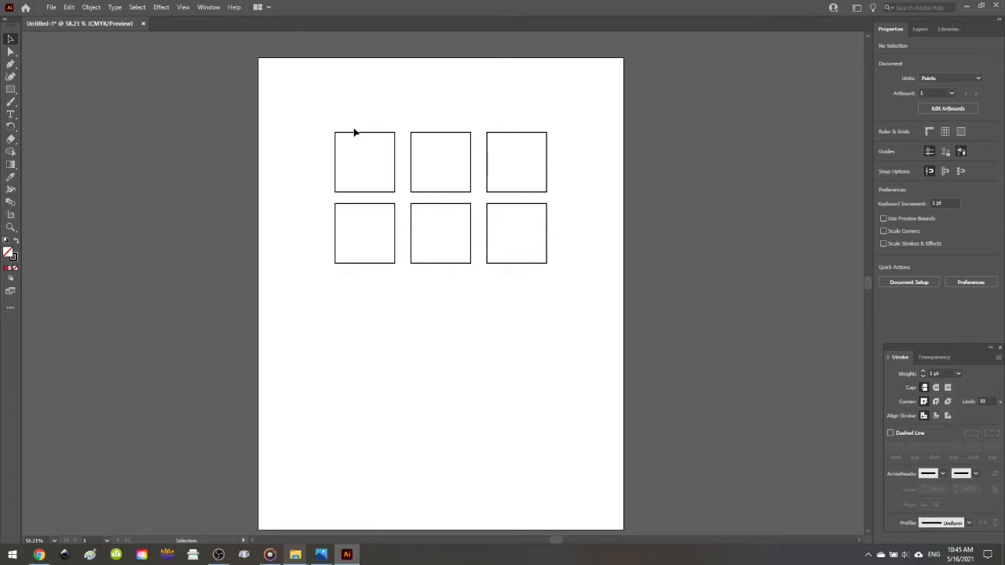
{"action": "mouse_move", "coordinate": [380, 140]}
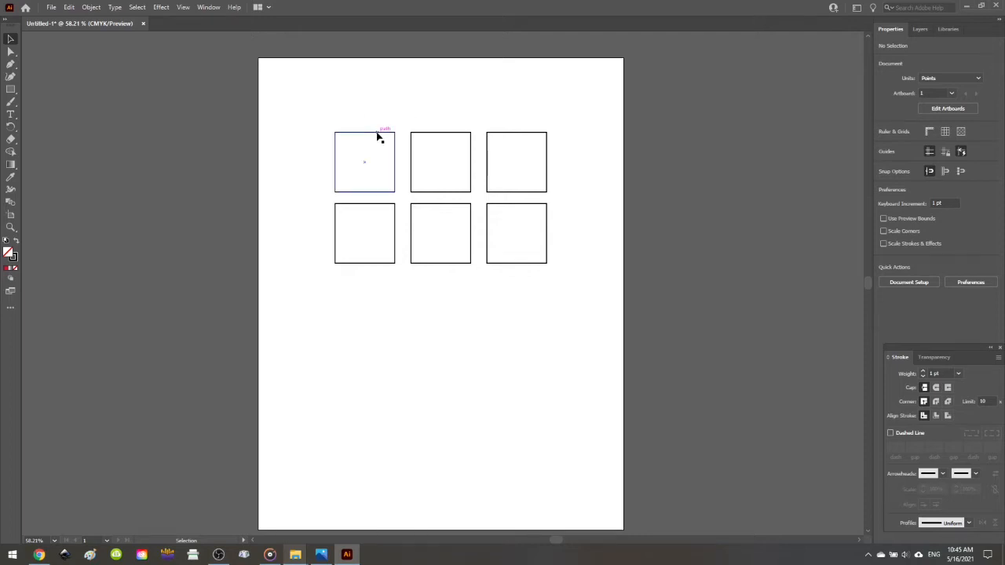
Step: Fill the top-left square red, then select the top-right square for its yellow fill
{"action": "left_click", "coordinate": [364, 162]}
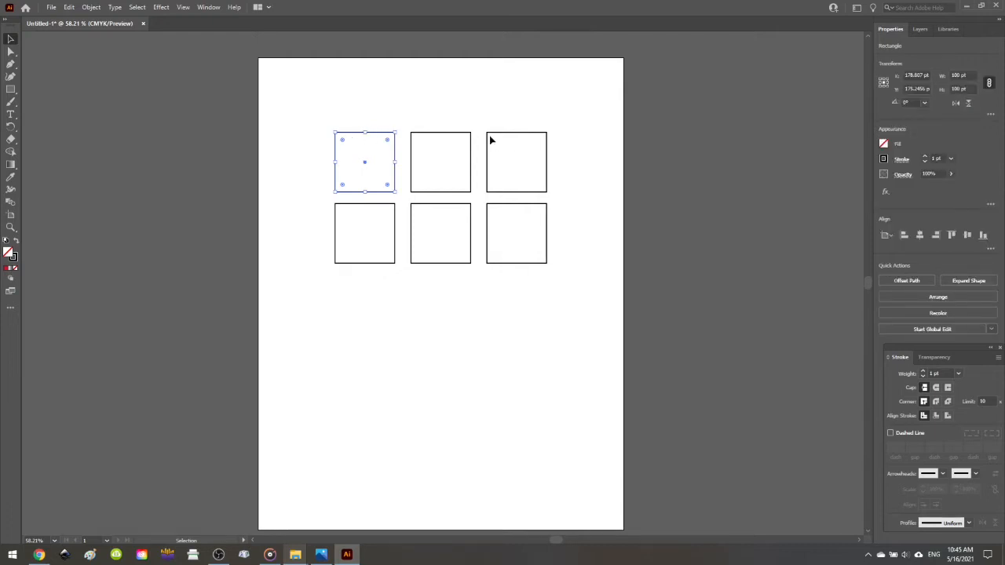
{"action": "mouse_move", "coordinate": [719, 140]}
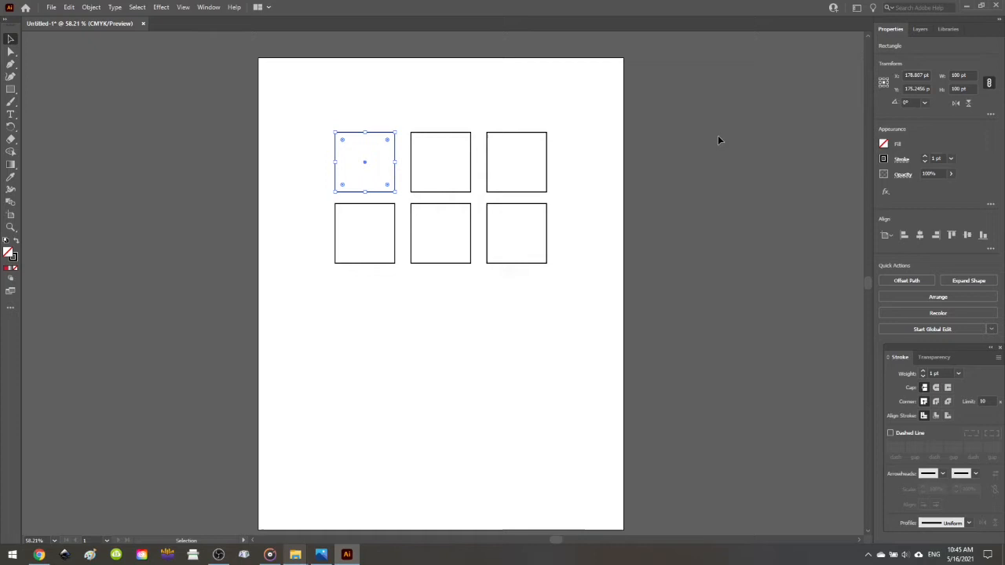
{"action": "left_click", "coordinate": [882, 143]}
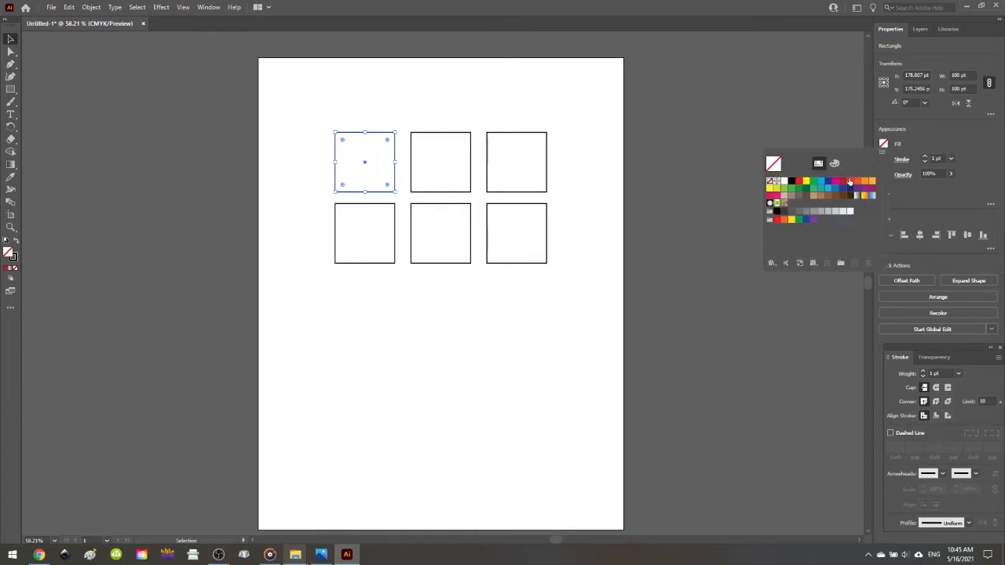
{"action": "left_click", "coordinate": [842, 183]}
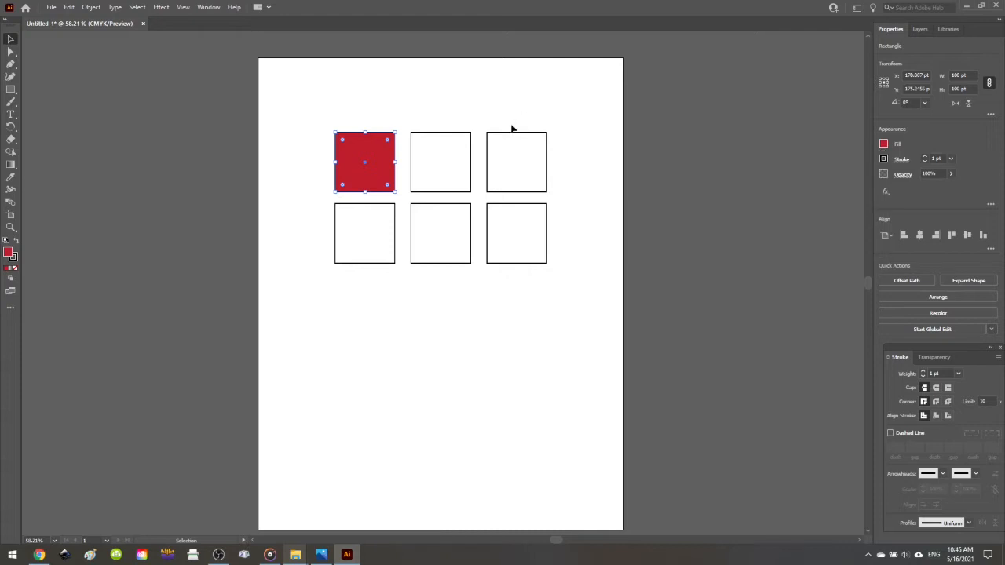
{"action": "left_click", "coordinate": [516, 162]}
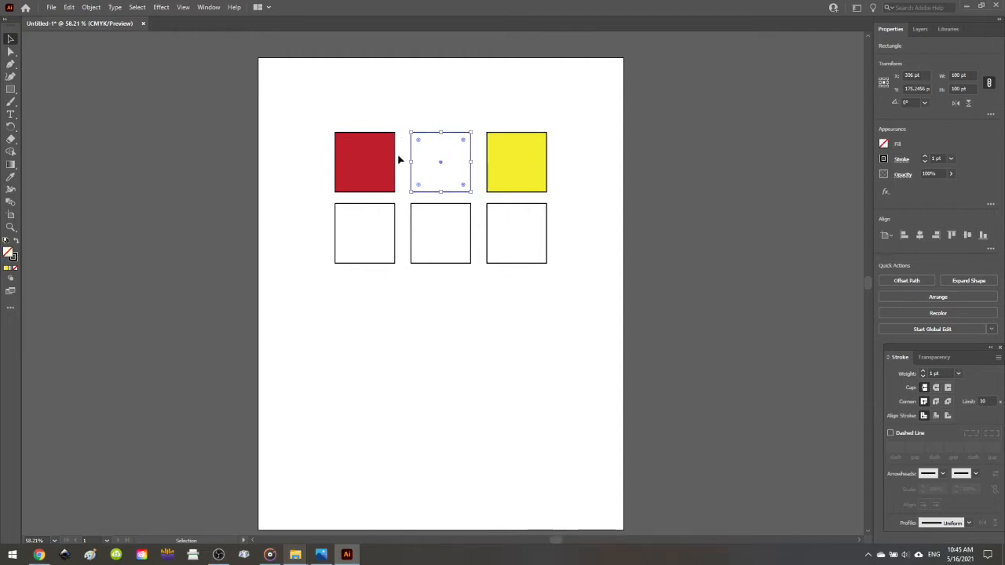
{"action": "mouse_move", "coordinate": [374, 132]}
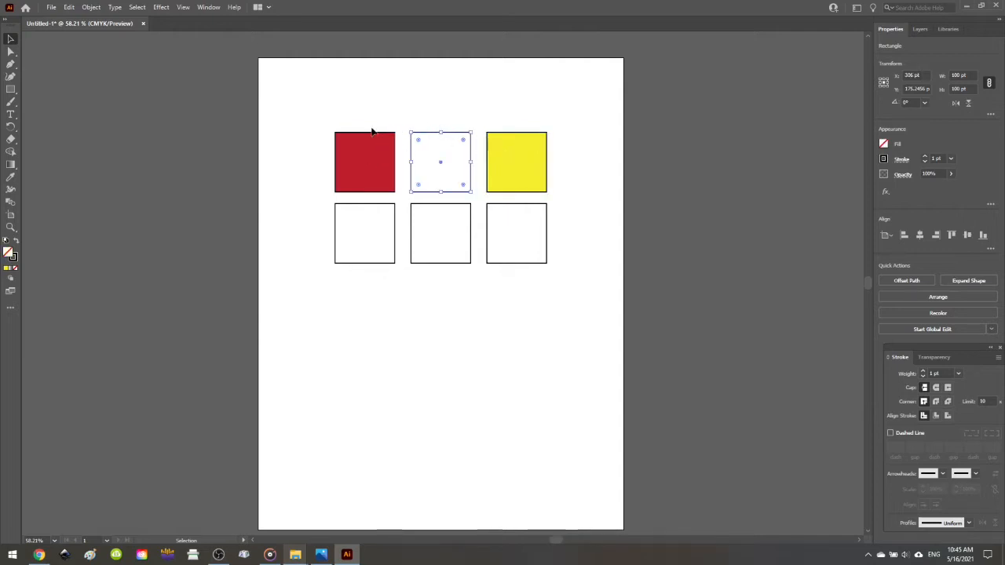
{"action": "mouse_move", "coordinate": [449, 101]}
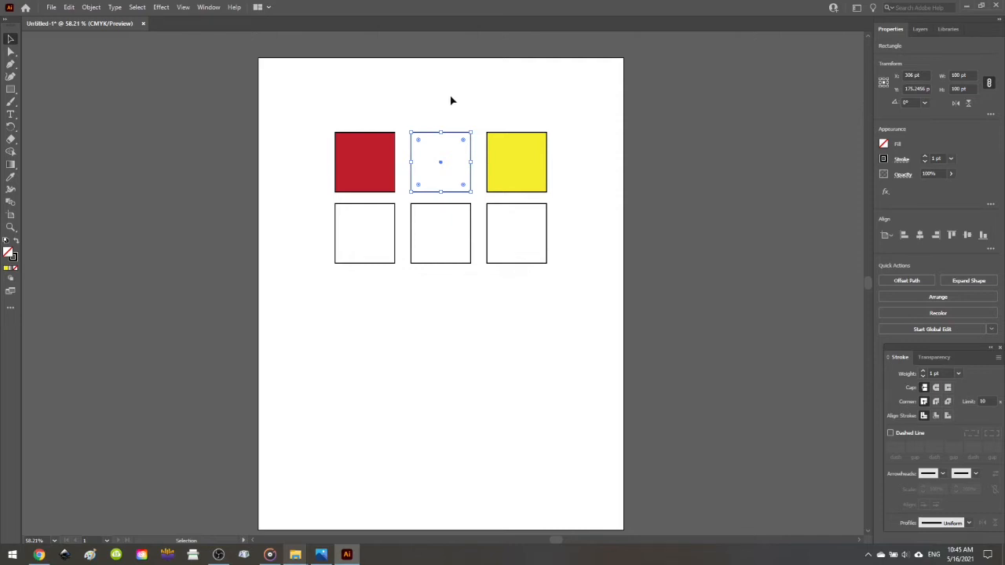
Step: In Blend Options, set Spacing to Specified Steps with 1 step and confirm
{"action": "left_click", "coordinate": [91, 7]}
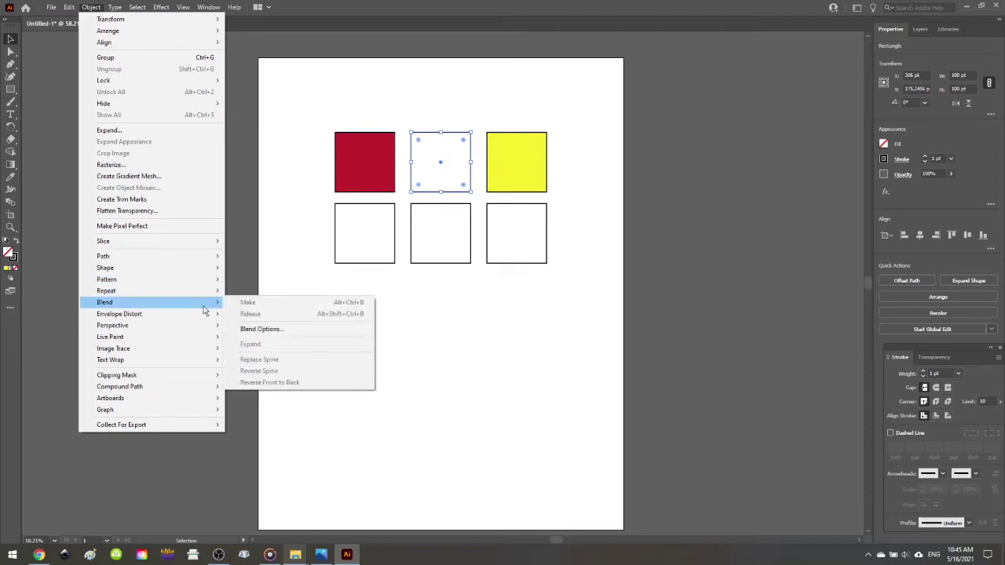
{"action": "left_click", "coordinate": [260, 328]}
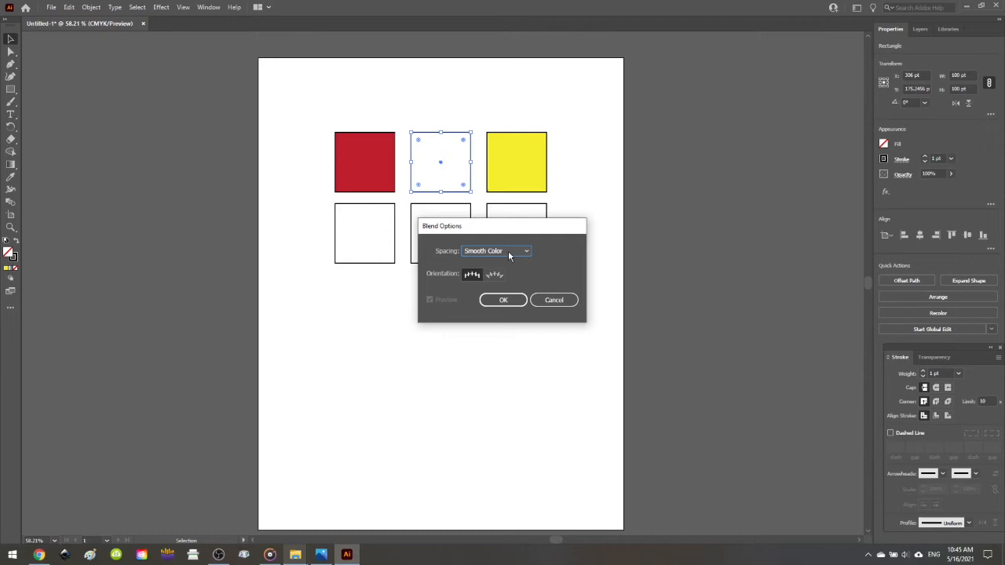
{"action": "left_click", "coordinate": [496, 251]}
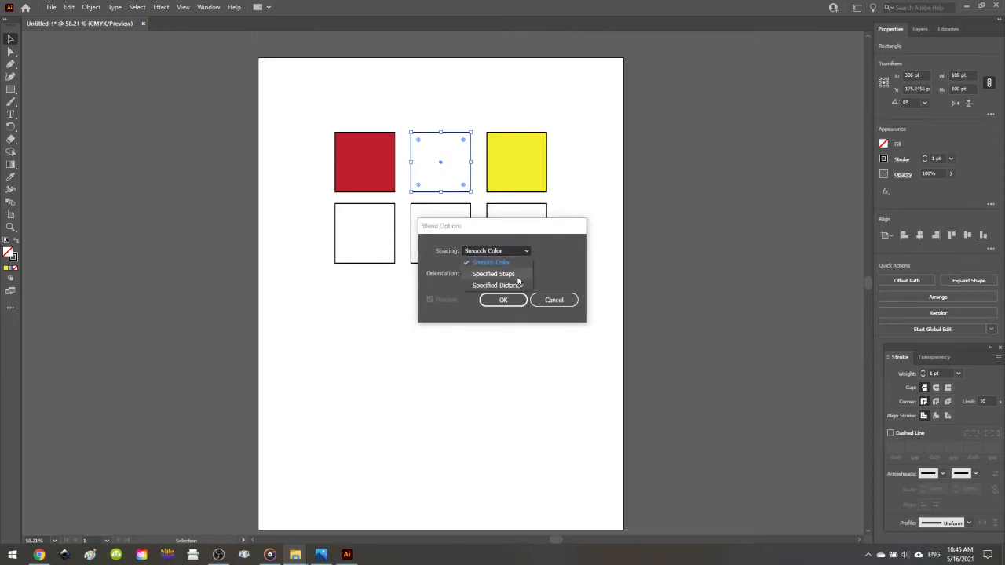
{"action": "left_click", "coordinate": [493, 274]}
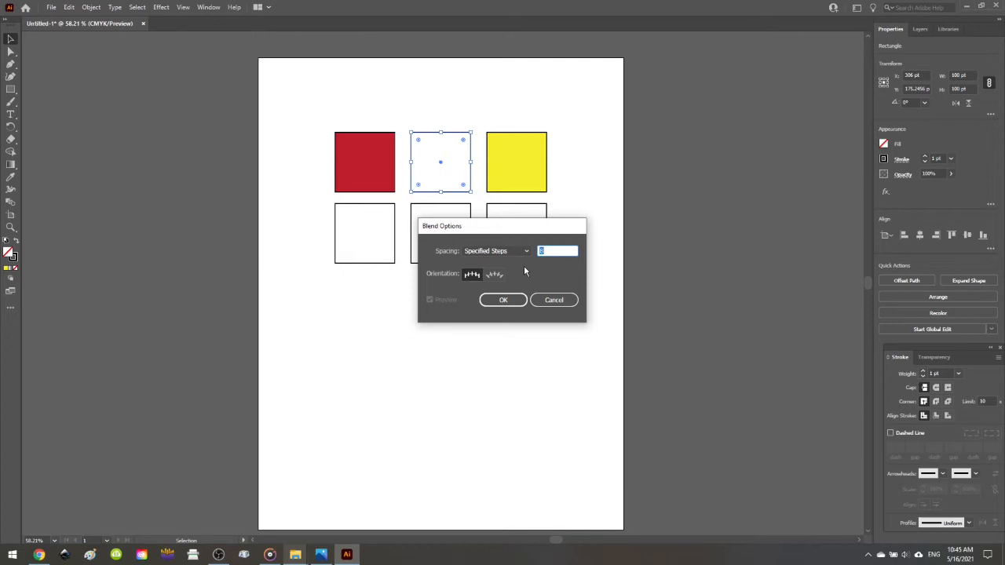
{"action": "type", "text": "1"}
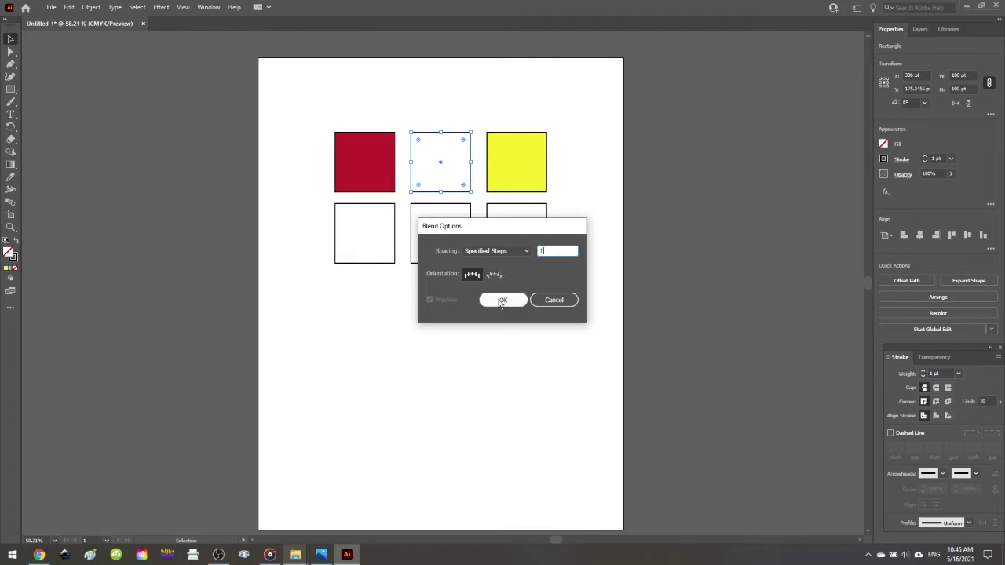
{"action": "left_click", "coordinate": [502, 300]}
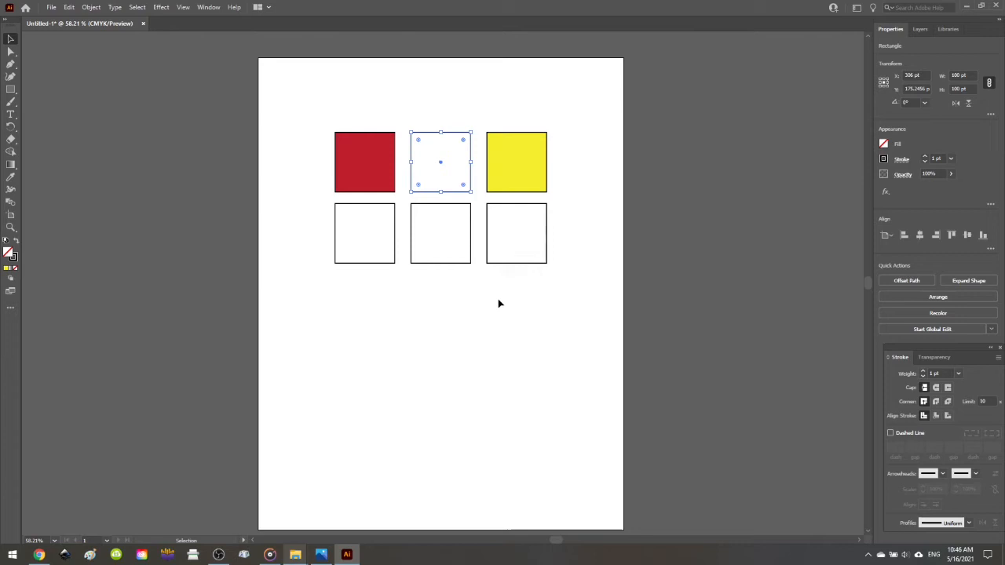
{"action": "mouse_move", "coordinate": [35, 239]}
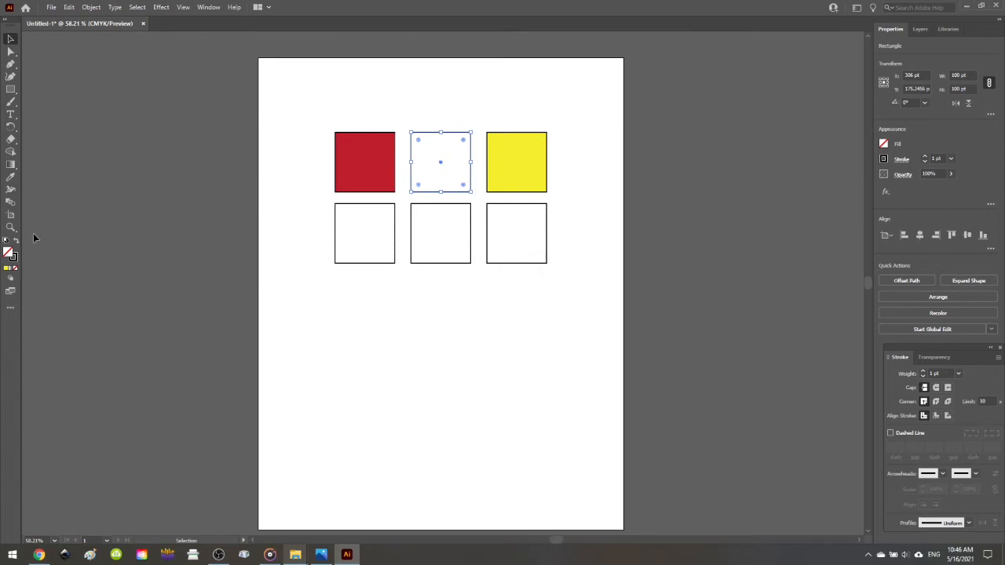
{"action": "mouse_move", "coordinate": [11, 188]}
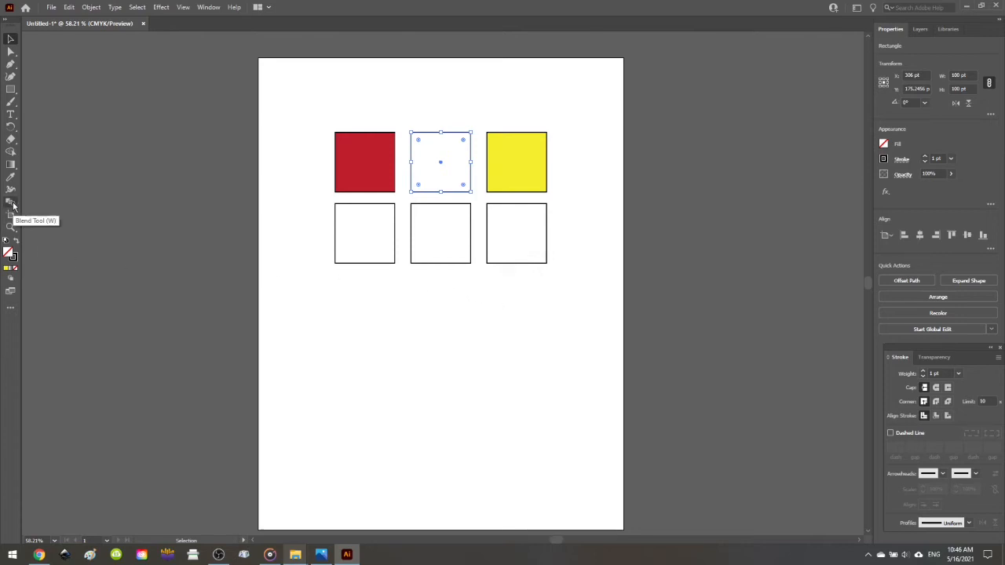
Step: Blend the red and yellow squares so the middle square becomes orange
{"action": "left_click", "coordinate": [11, 201]}
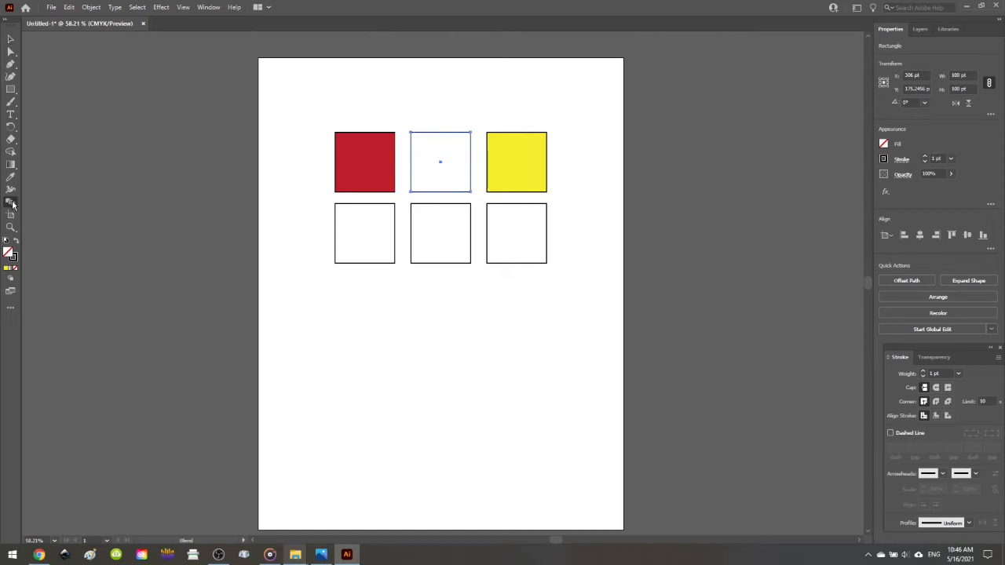
{"action": "mouse_move", "coordinate": [364, 162]}
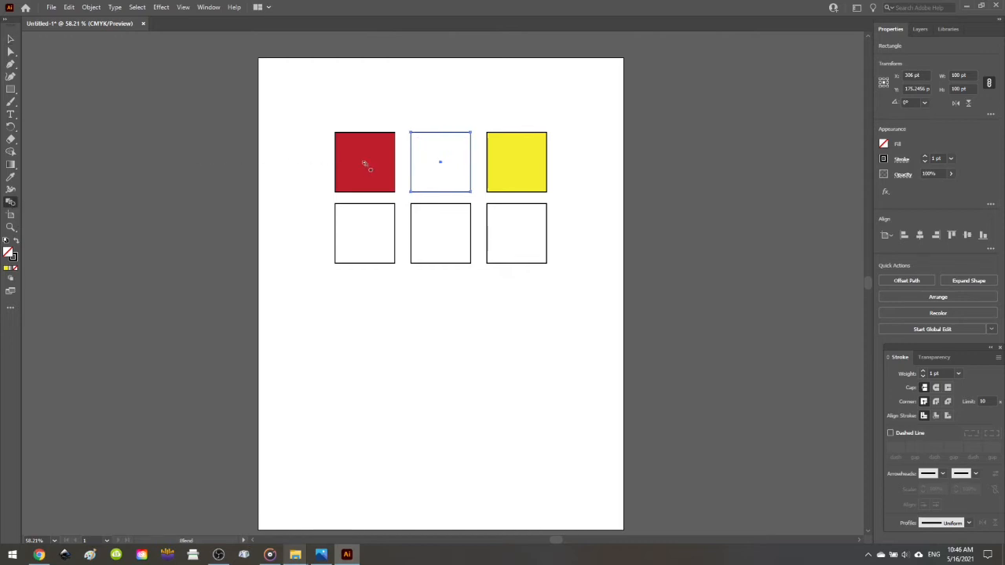
{"action": "mouse_move", "coordinate": [493, 156]}
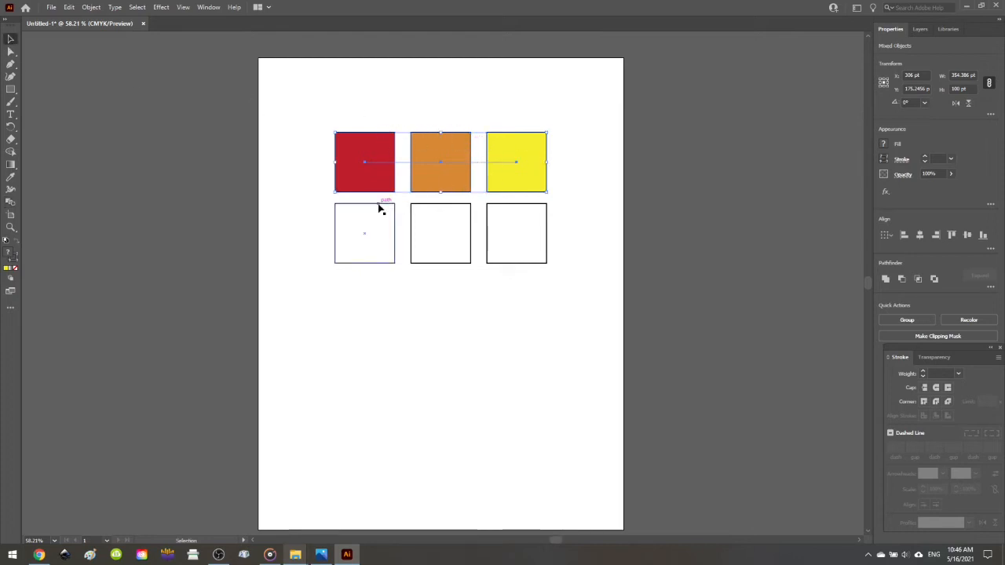
Step: Sample red, orange and yellow from the top squares onto the bottom-left, middle and right squares
{"action": "left_click", "coordinate": [365, 233]}
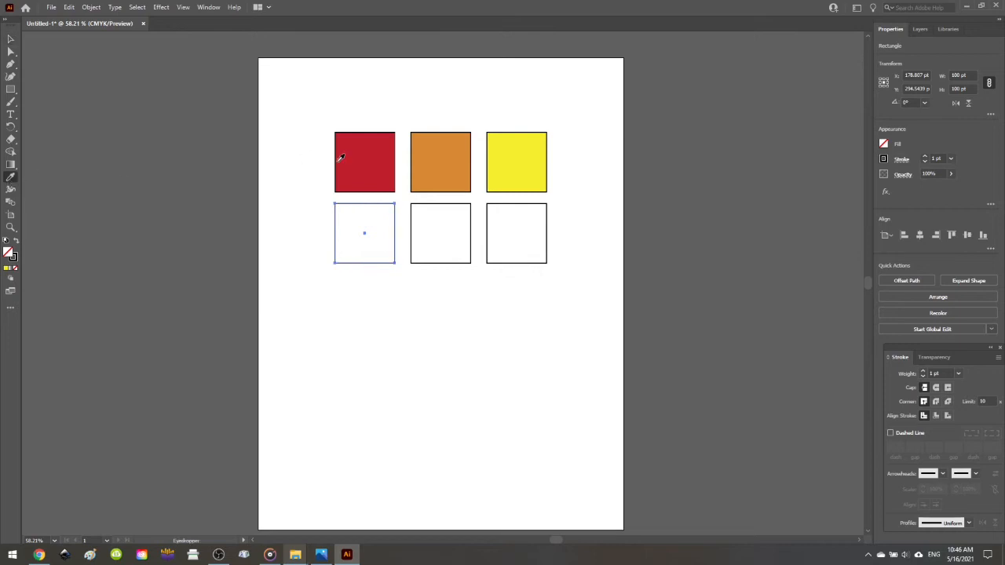
{"action": "left_click", "coordinate": [364, 162]}
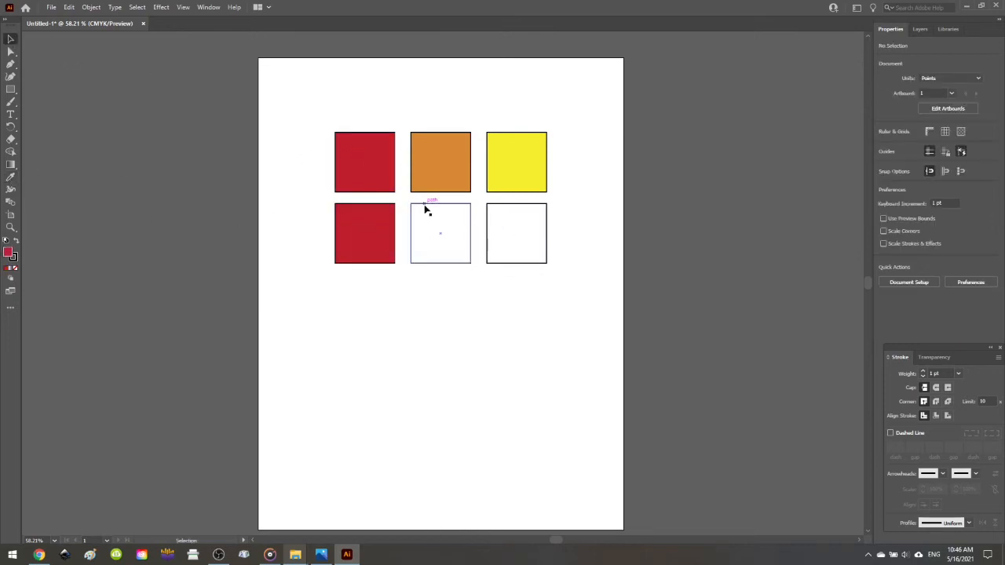
{"action": "left_click", "coordinate": [440, 232]}
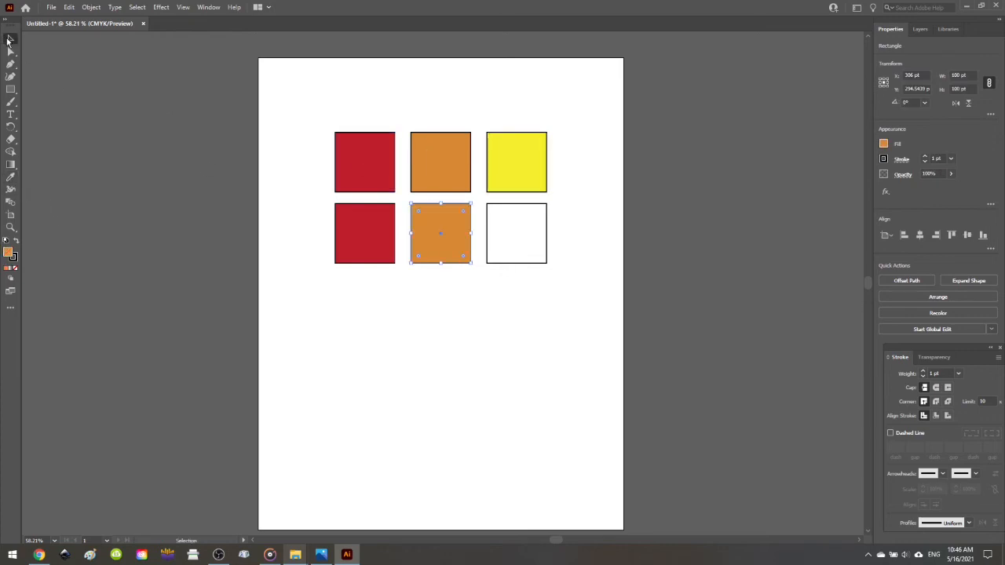
{"action": "left_click", "coordinate": [515, 233]}
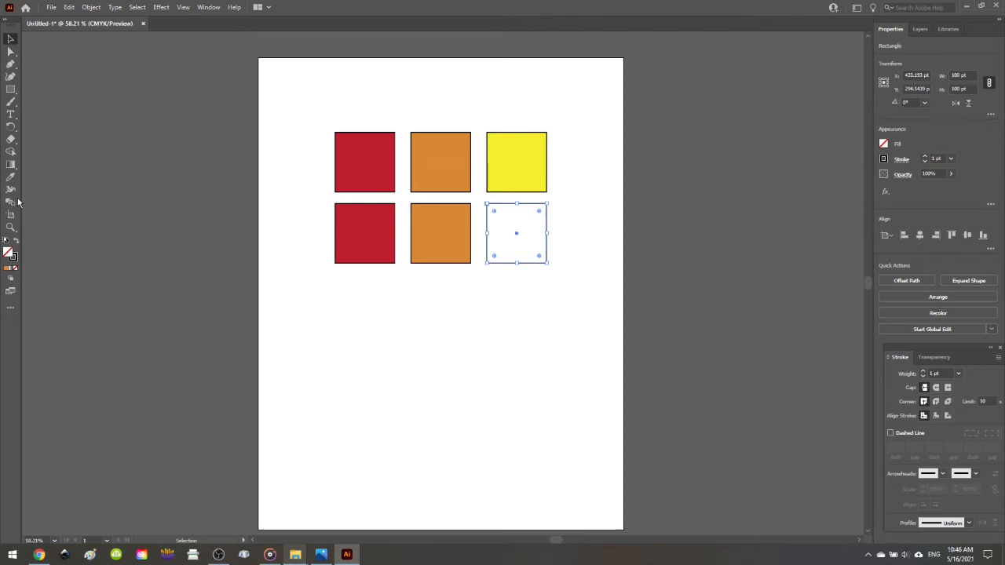
{"action": "left_click", "coordinate": [515, 162]}
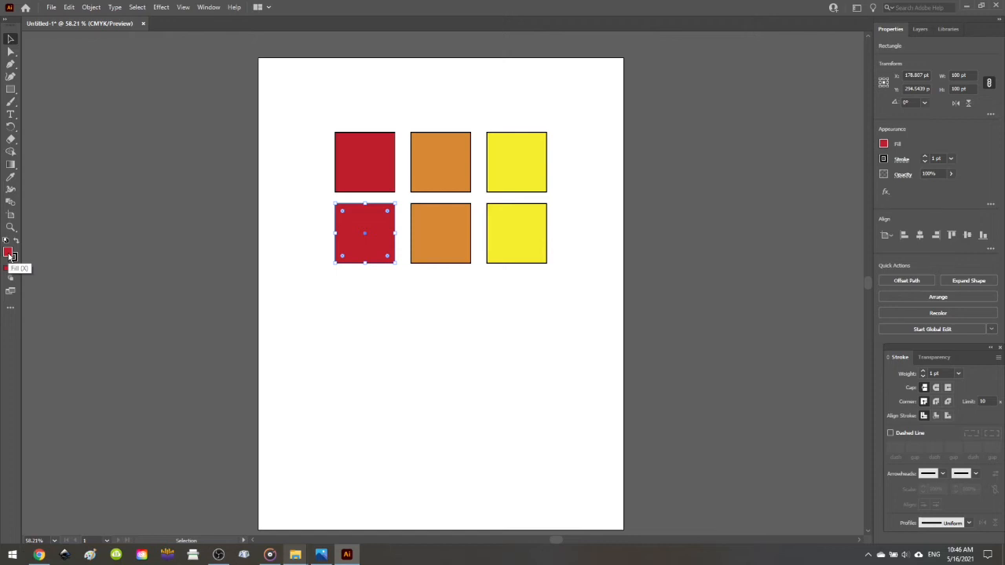
{"action": "double_click", "coordinate": [11, 254]}
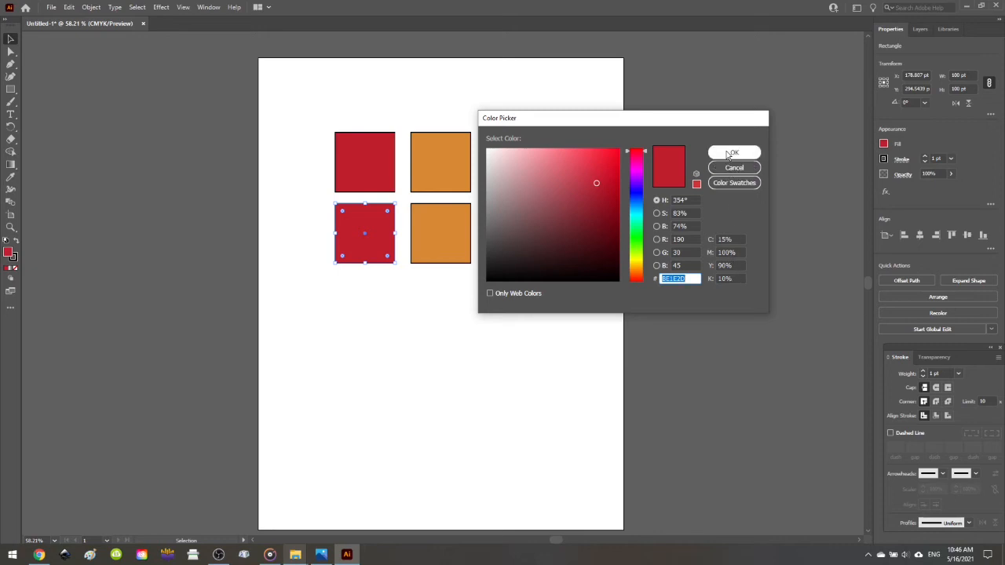
{"action": "left_click", "coordinate": [732, 152]}
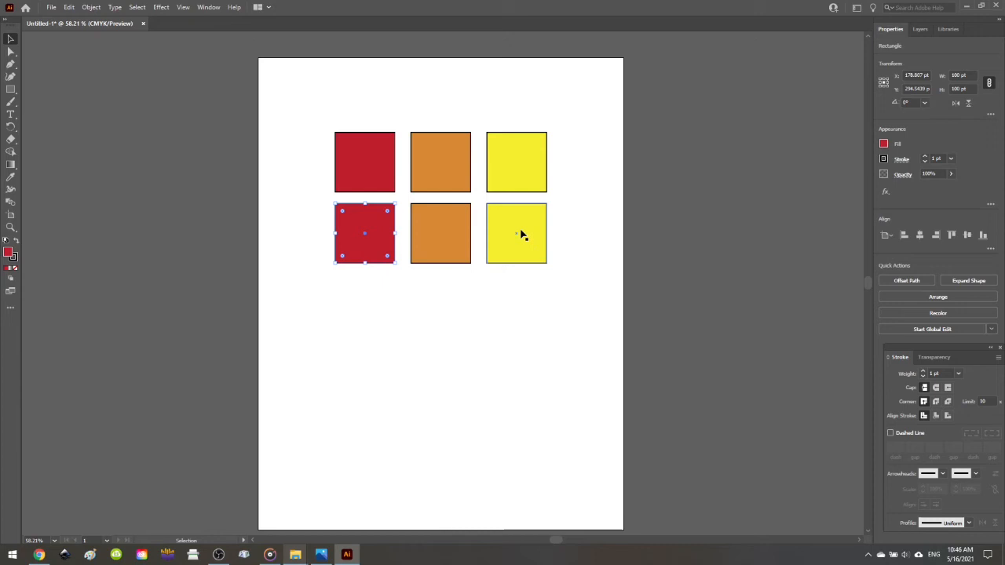
{"action": "left_click", "coordinate": [515, 232]}
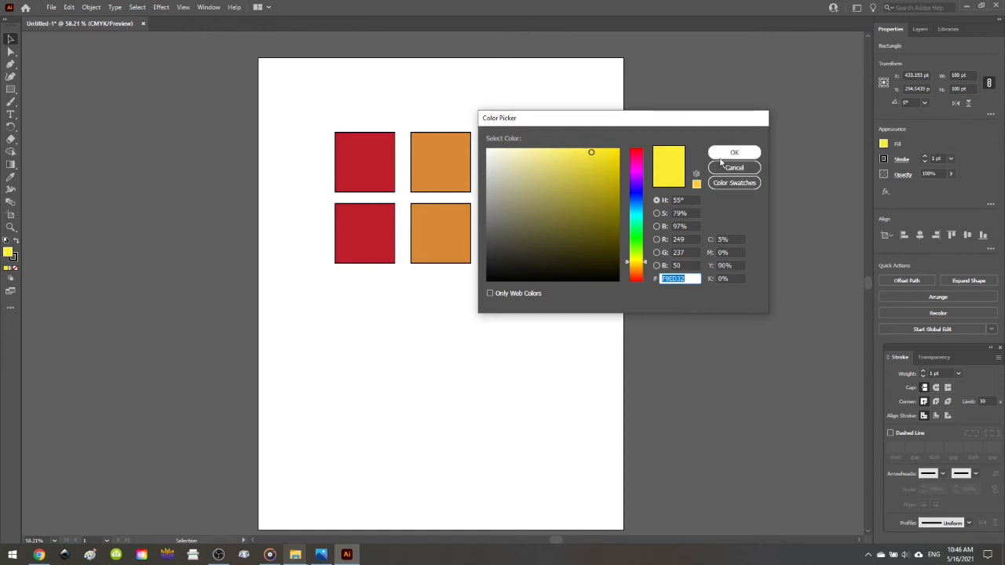
{"action": "left_click", "coordinate": [735, 151]}
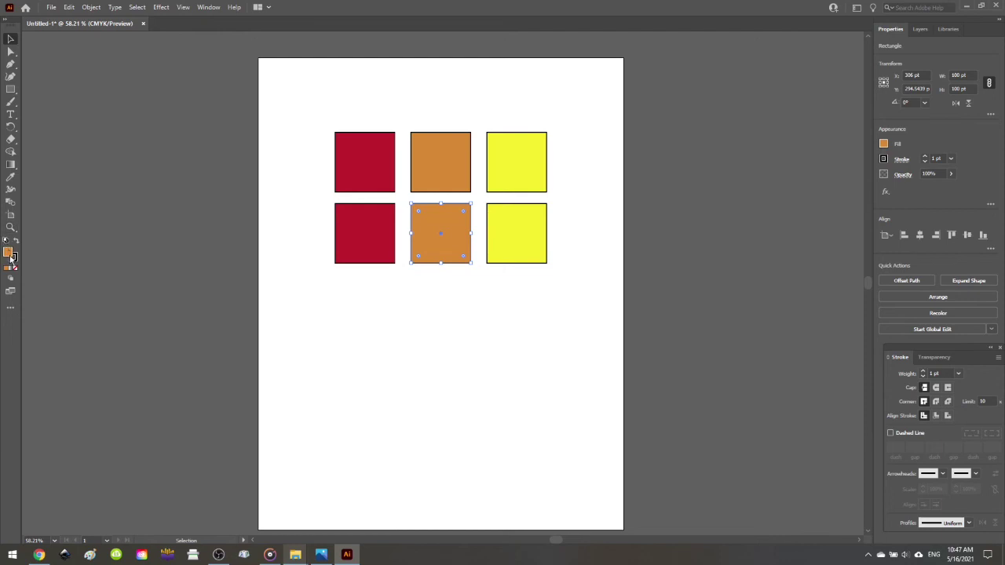
{"action": "mouse_move", "coordinate": [11, 258]}
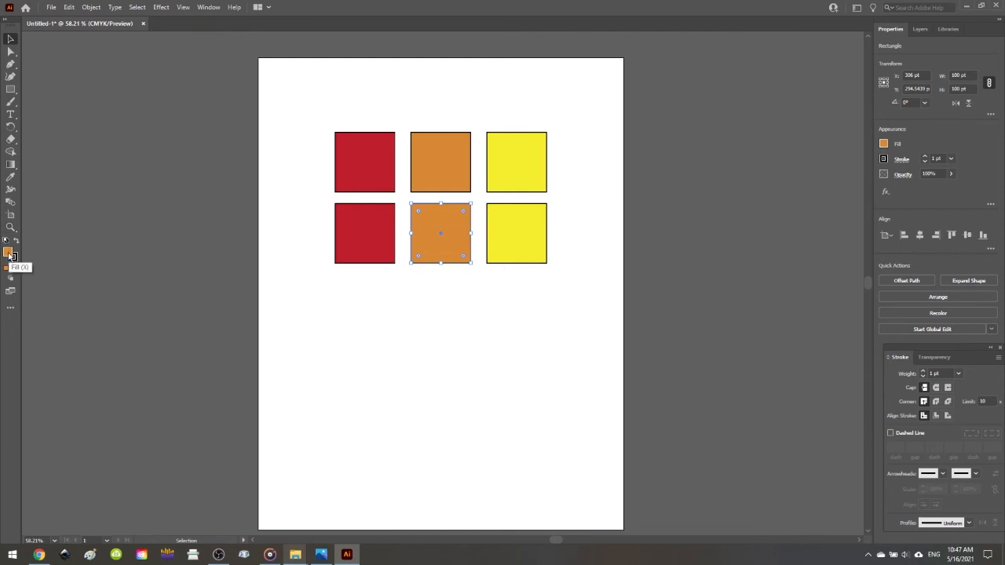
{"action": "double_click", "coordinate": [12, 256]}
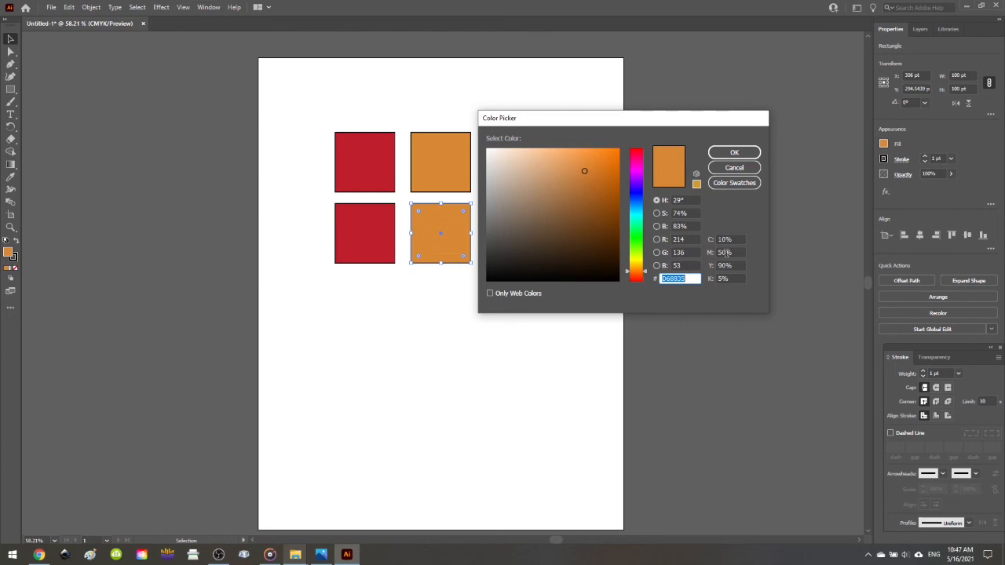
{"action": "left_click", "coordinate": [726, 264]}
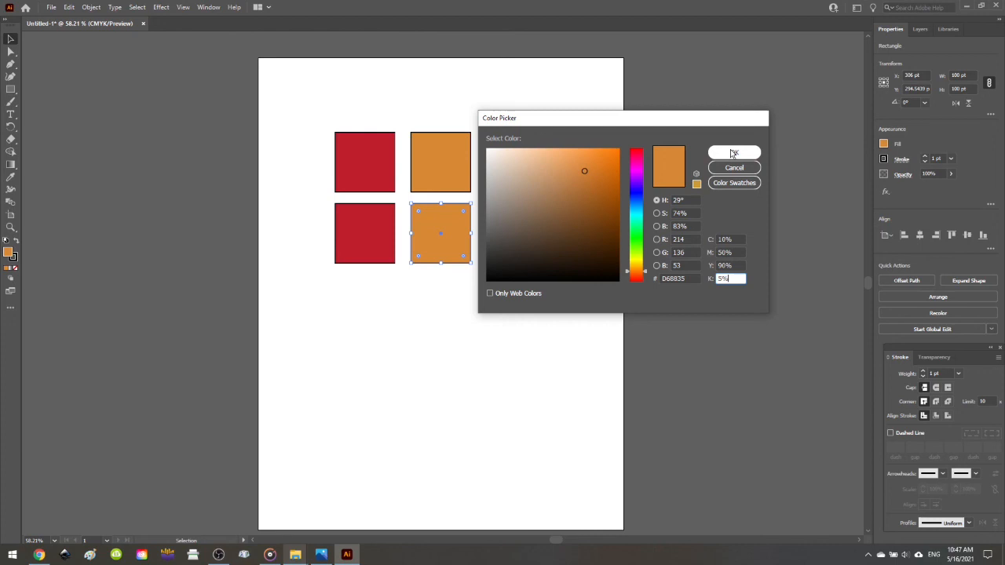
{"action": "left_click", "coordinate": [734, 152]}
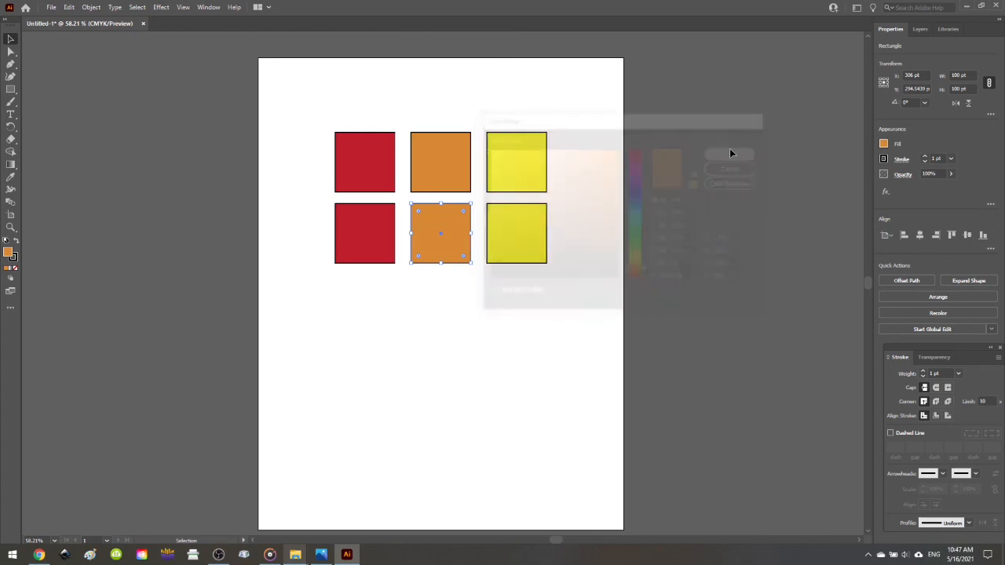